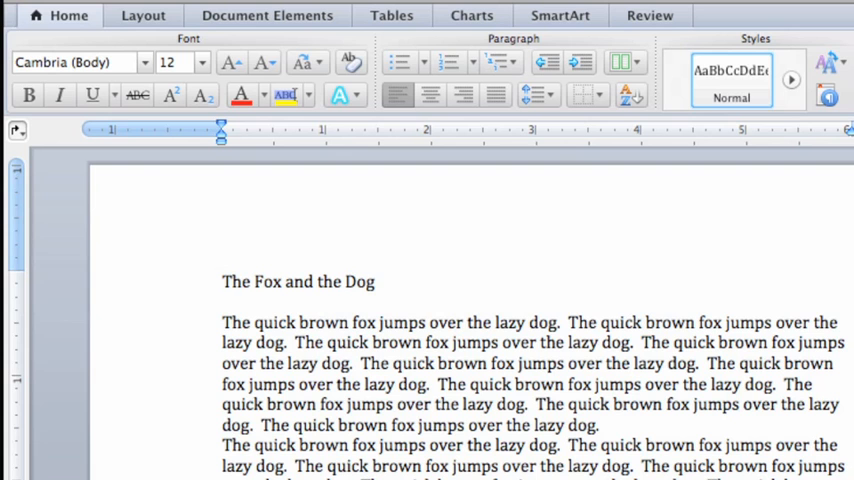
- Select the word 'quick' in the fable's first paragraph by double-clicking it
{"action": "left_click", "coordinate": [374, 281]}
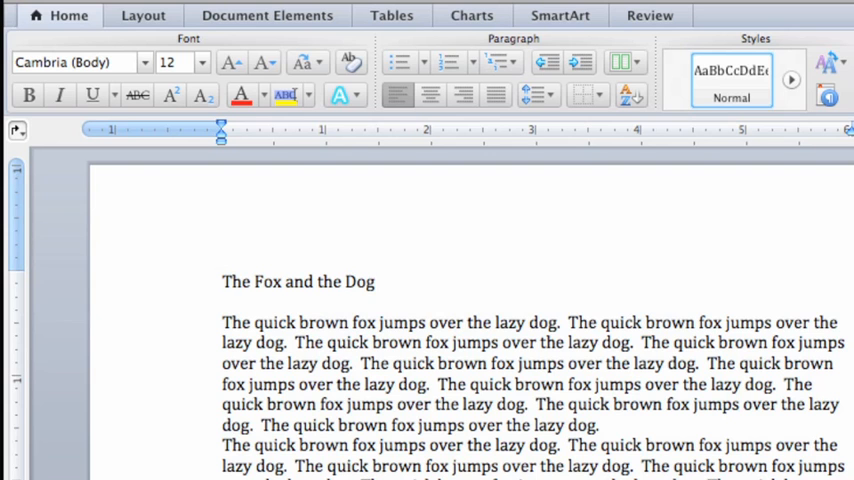
{"action": "left_click", "coordinate": [374, 281]}
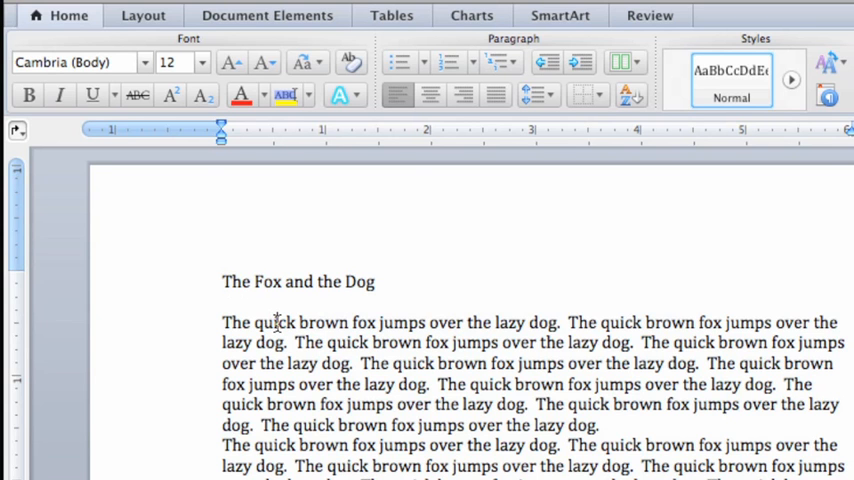
{"action": "double_click", "coordinate": [275, 322]}
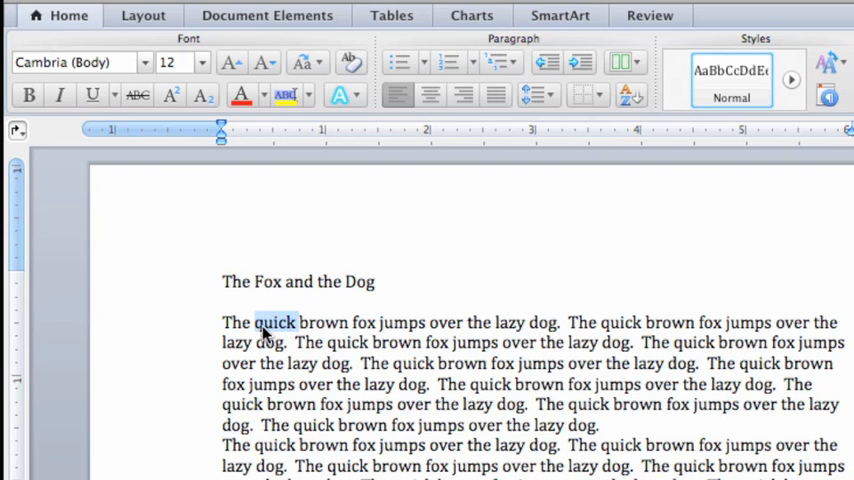
{"action": "mouse_move", "coordinate": [218, 323]}
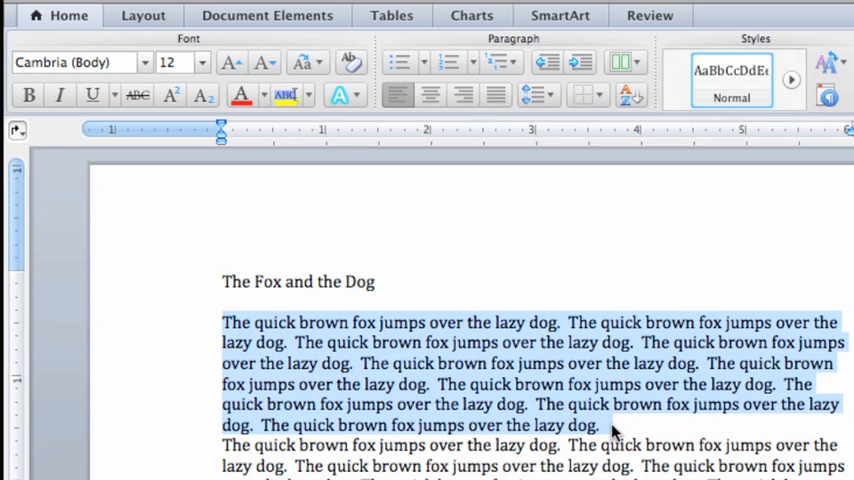
{"action": "mouse_move", "coordinate": [585, 395]}
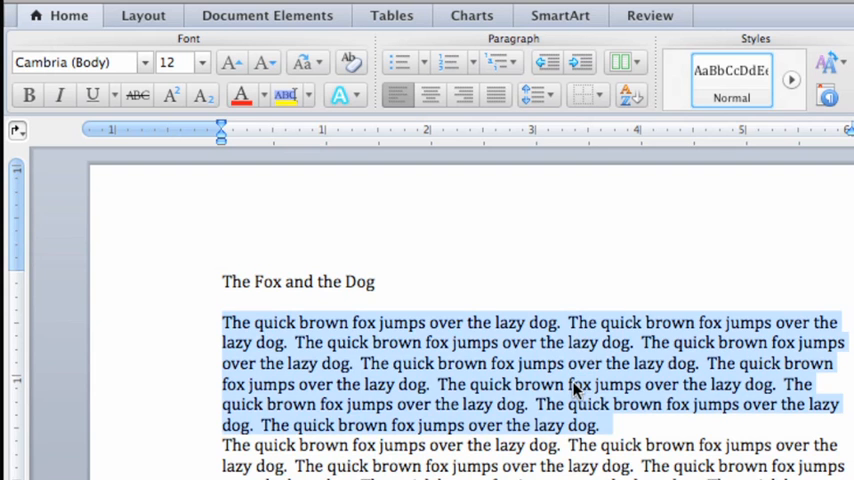
{"action": "mouse_move", "coordinate": [520, 386]}
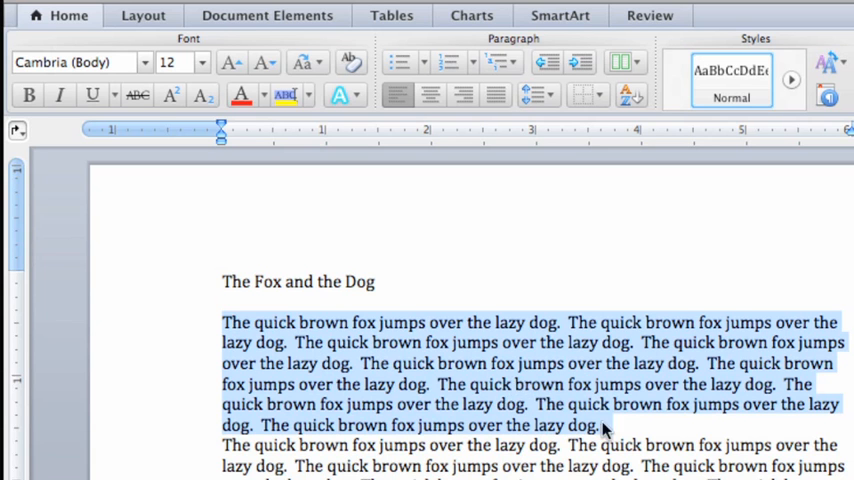
{"action": "mouse_move", "coordinate": [617, 433]}
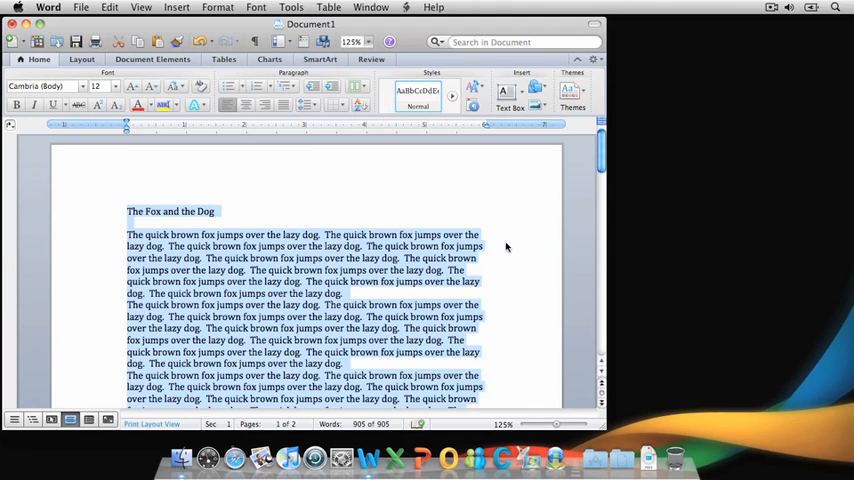
- Scroll down through the document with all of its text selected
{"action": "scroll", "scroll_direction": "down", "scroll_amount": 3}
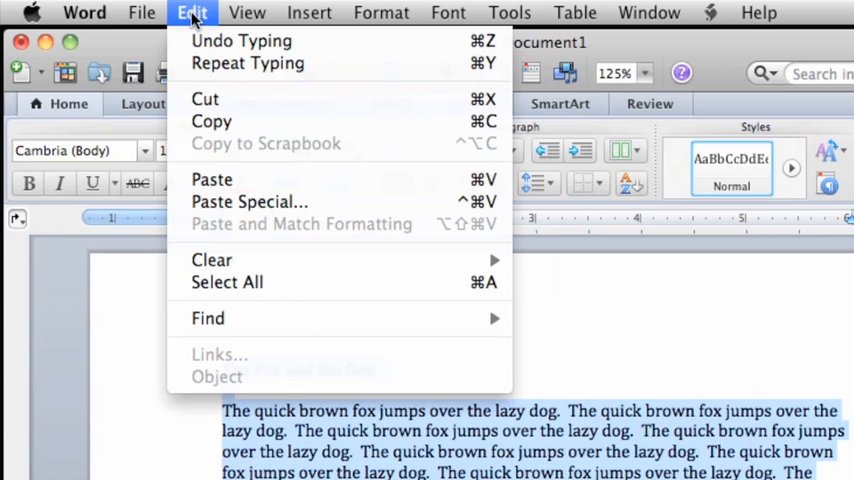
{"action": "mouse_move", "coordinate": [227, 282]}
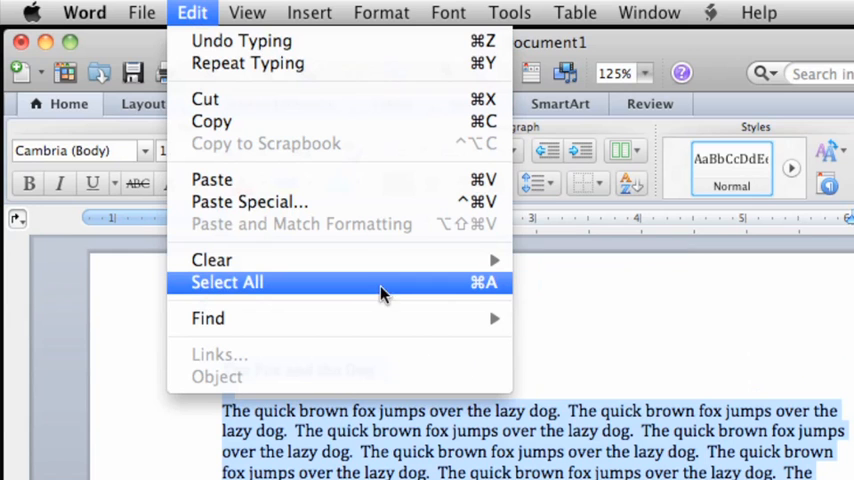
{"action": "mouse_move", "coordinate": [480, 296]}
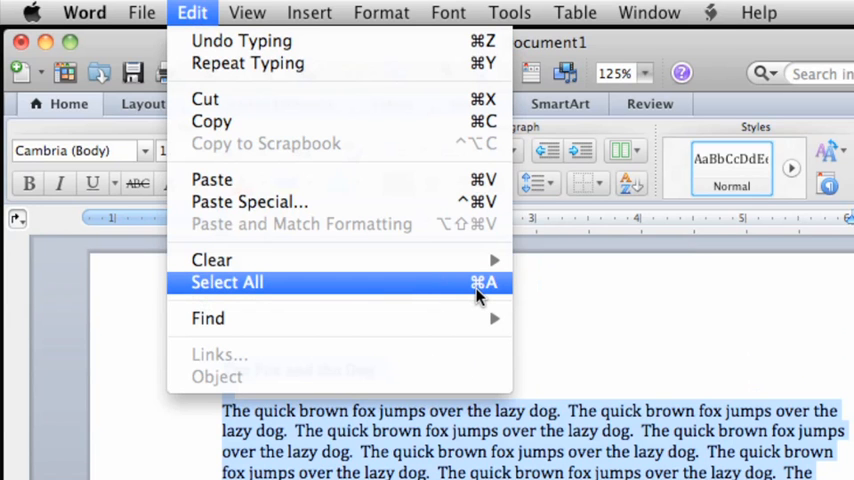